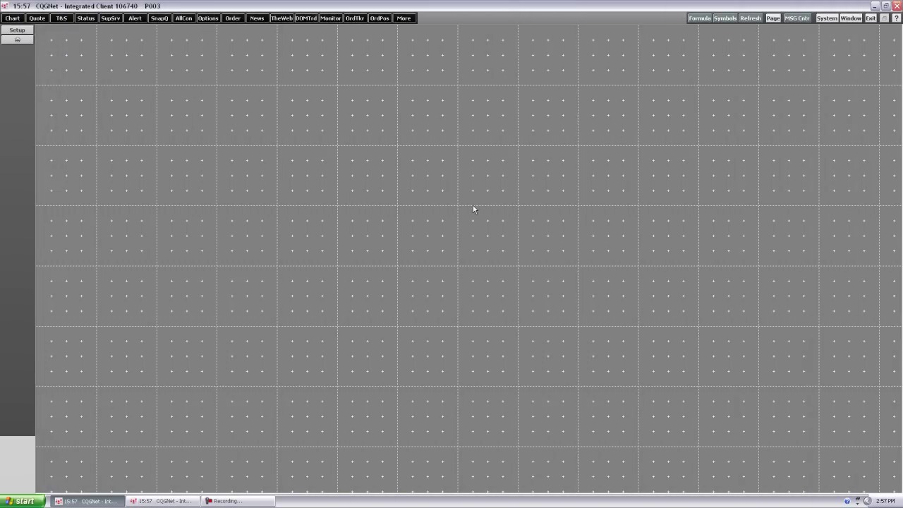
pyautogui.moveTo(390, 210)
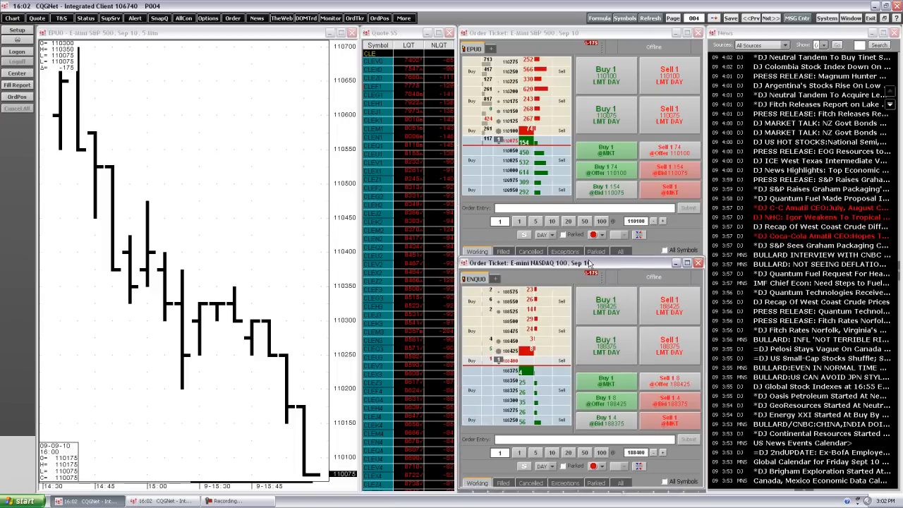
# Step: Switch to saved page 4 with its chart, Quote SS, two order tickets and news
pyautogui.click(670, 347)
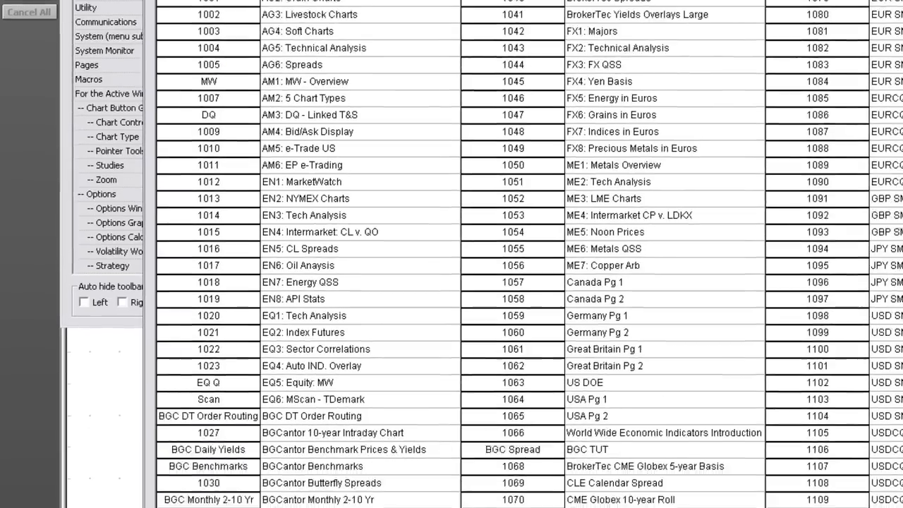
# Step: Enable Page Number Box, Save Page and Page Prev/Next on the page toolbar
pyautogui.scroll(-3)
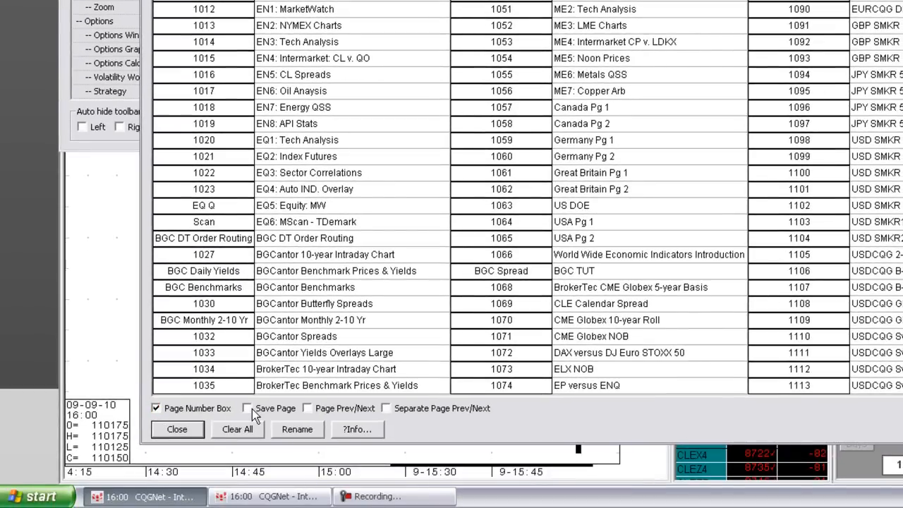
pyautogui.click(248, 408)
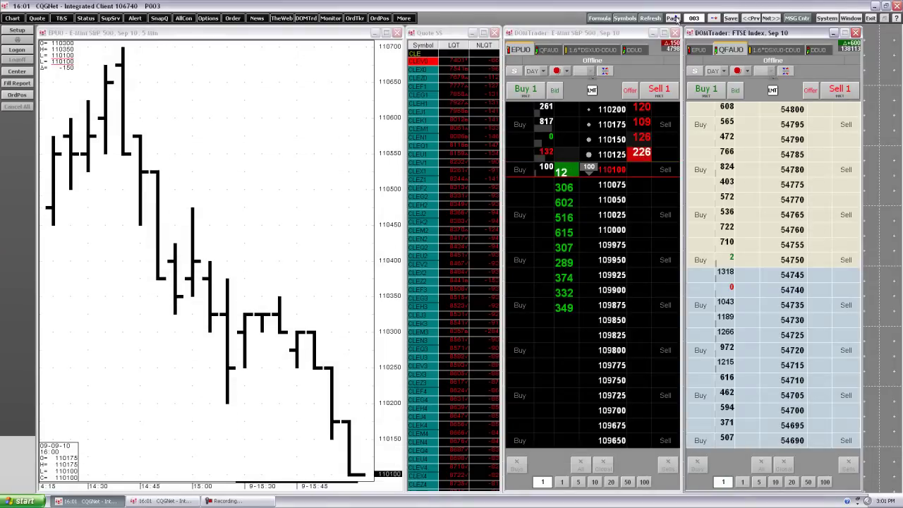
# Step: Go to page 4, saving page 3, and add an EPU0 E-mini S&P chart
pyautogui.click(673, 14)
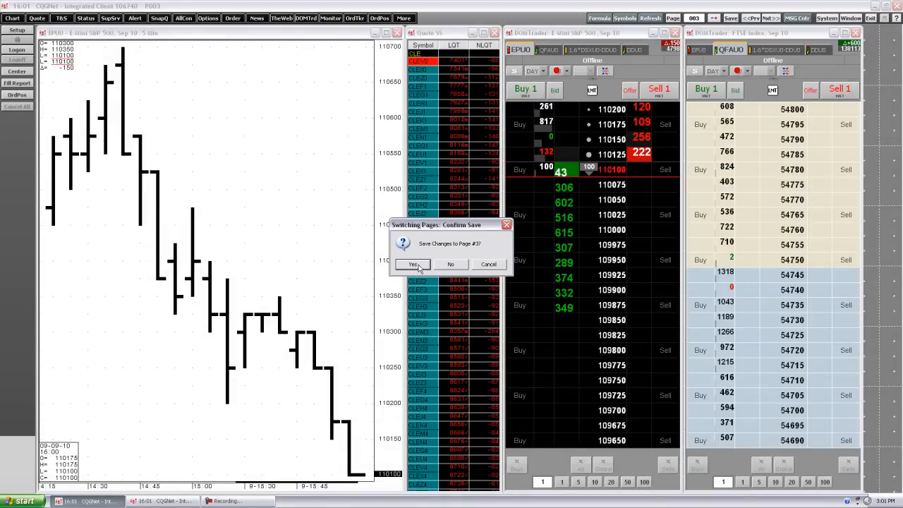
pyautogui.click(412, 264)
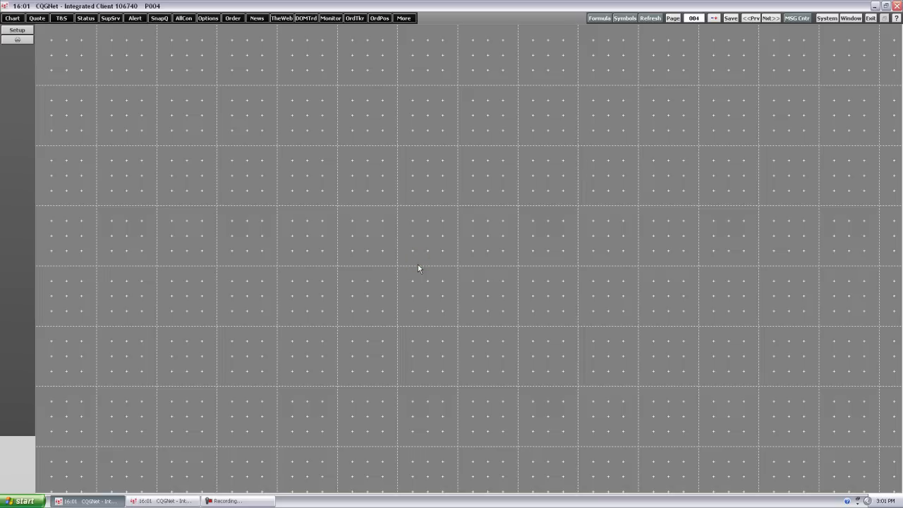
pyautogui.moveTo(416, 267)
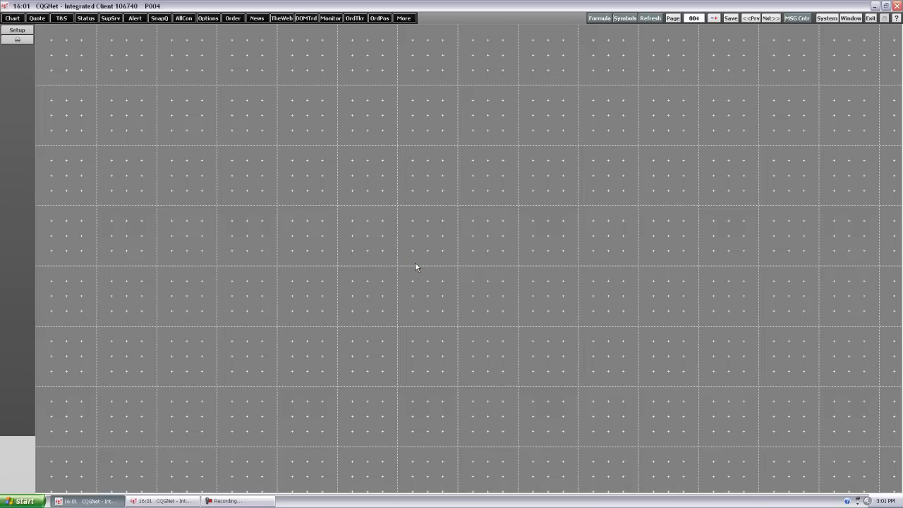
pyautogui.moveTo(394, 264)
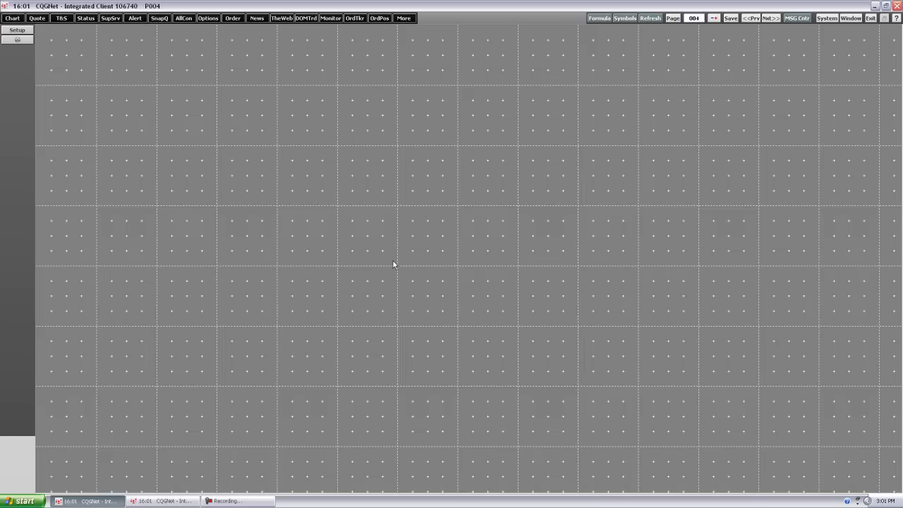
pyautogui.moveTo(230, 233)
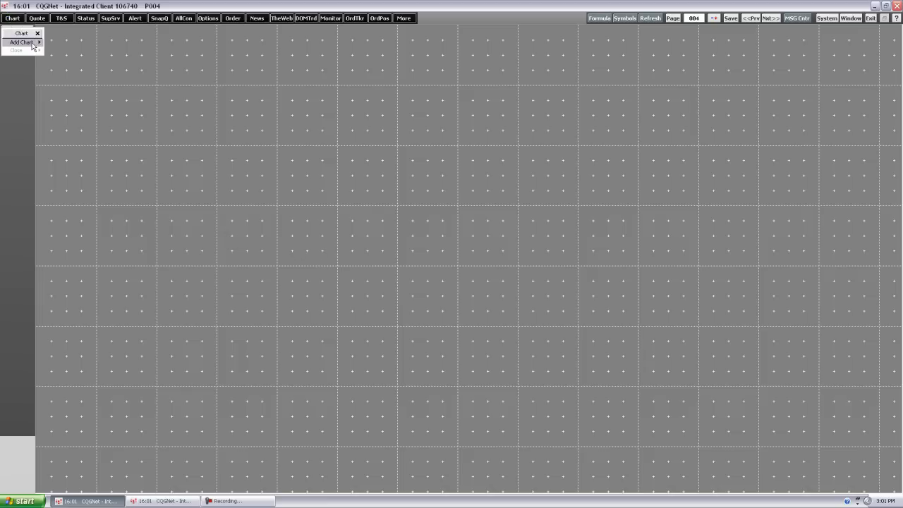
pyautogui.click(22, 33)
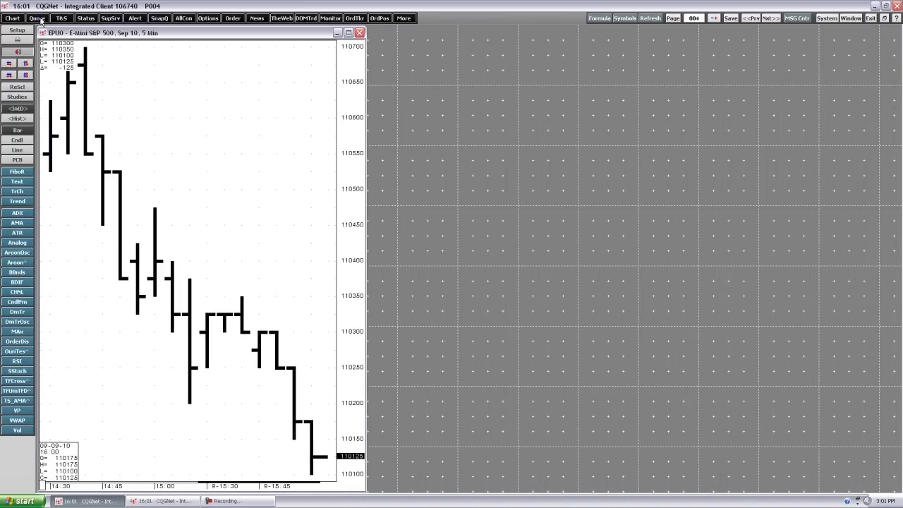
# Step: Add a Quote SpreadSheet for CLE to page 4
pyautogui.click(36, 19)
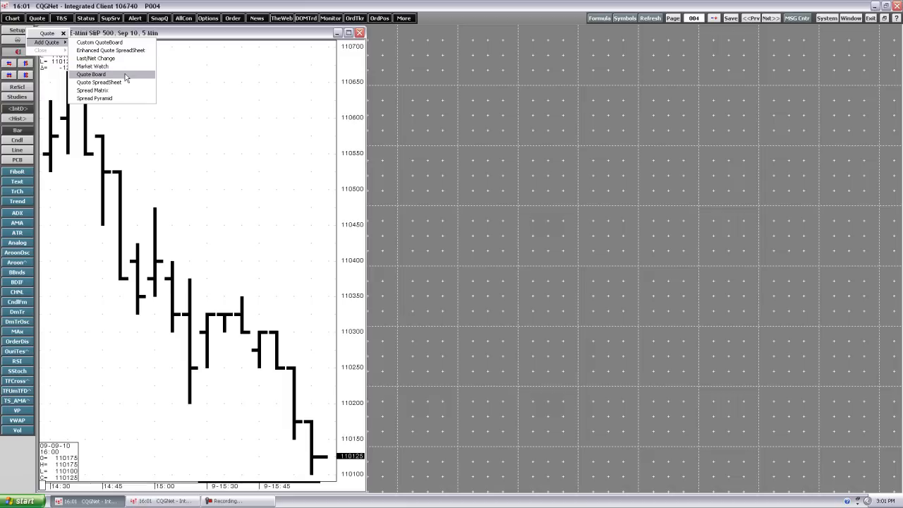
pyautogui.click(98, 82)
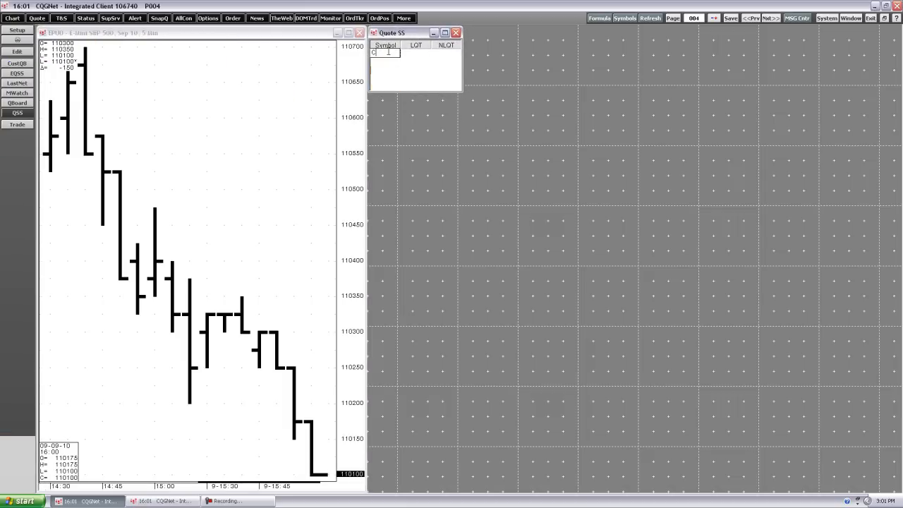
pyautogui.write('CLE')
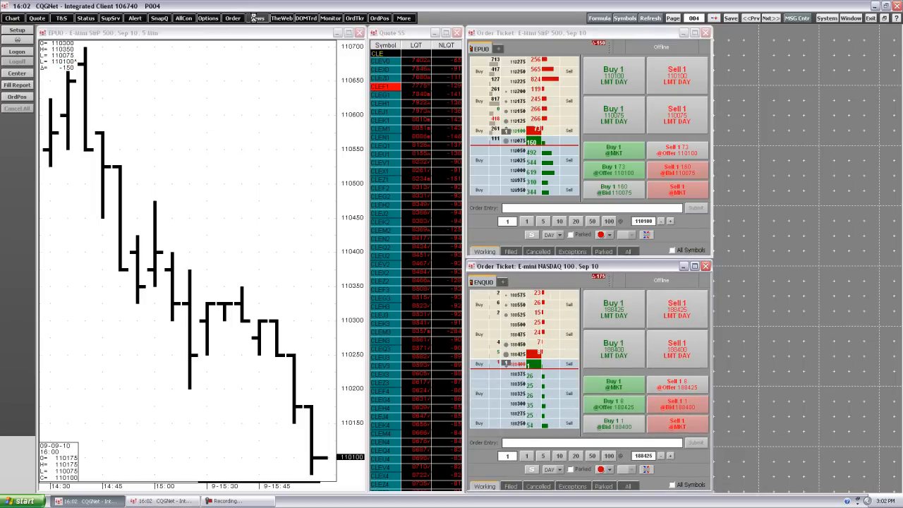
# Step: Open a News window and place it in the current page
pyautogui.click(253, 18)
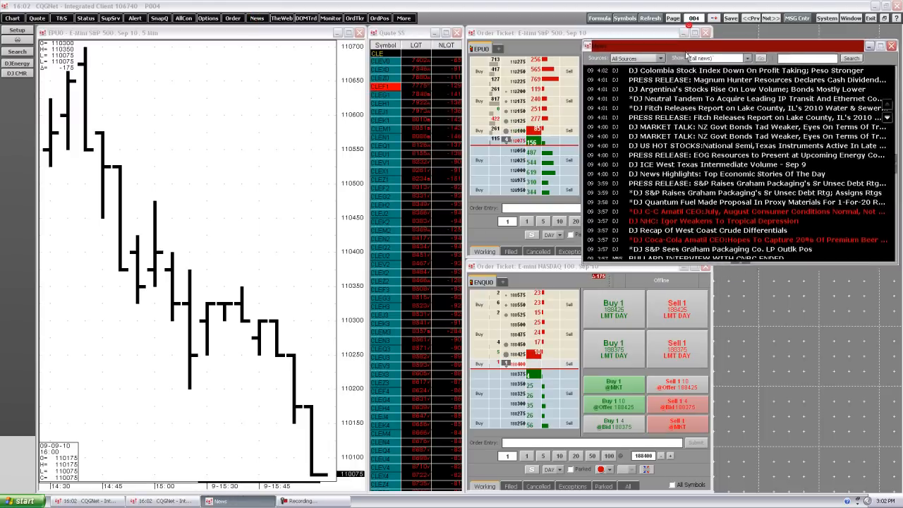
pyautogui.click(585, 38)
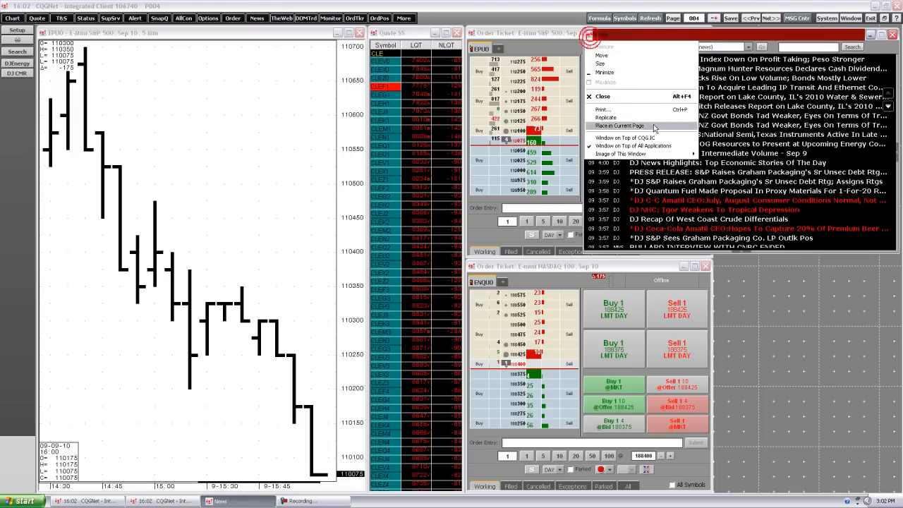
pyautogui.click(627, 125)
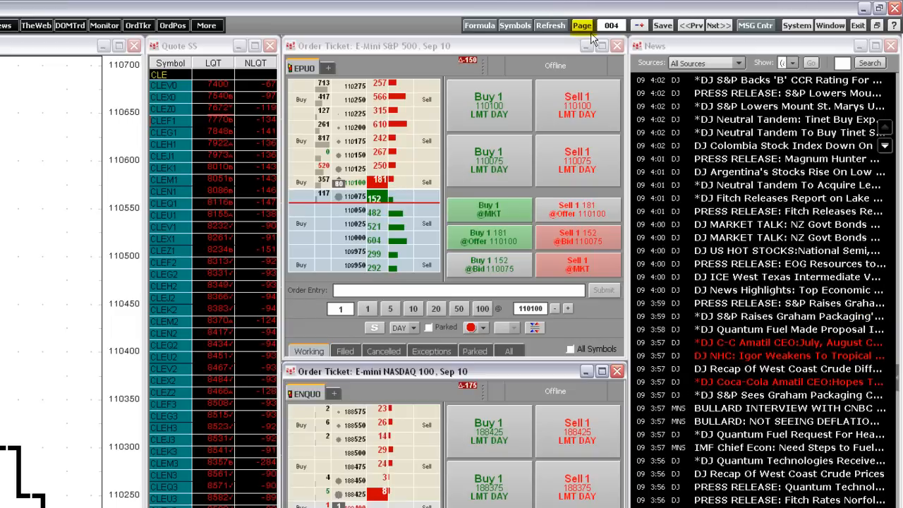
# Step: Save the current page layout to another page numbered 100
pyautogui.click(580, 26)
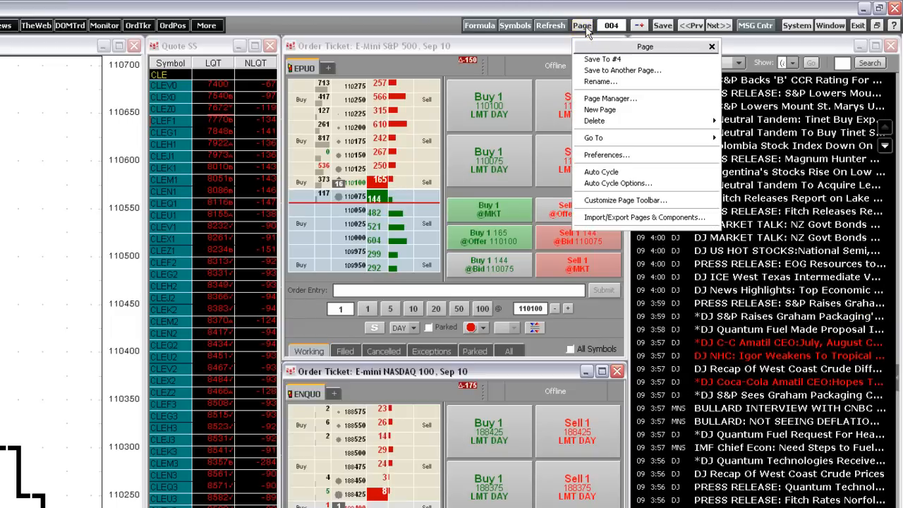
pyautogui.click(605, 61)
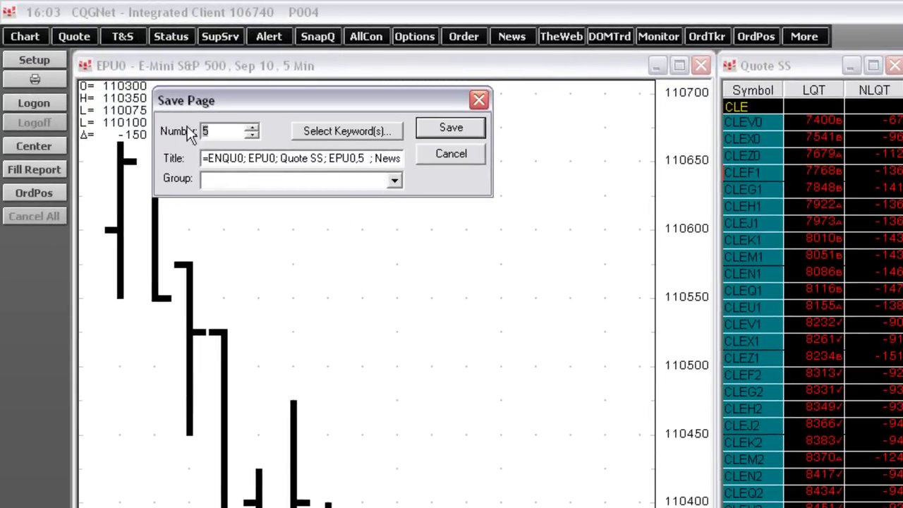
pyautogui.write('100')
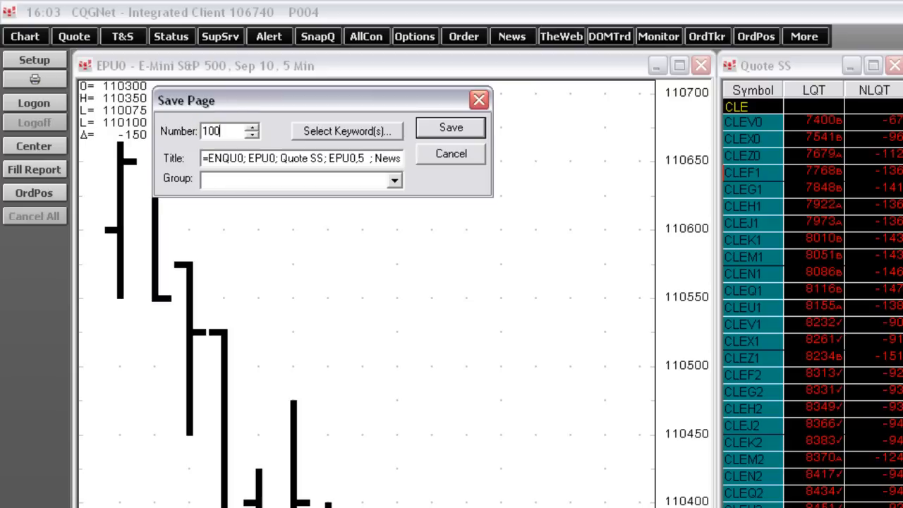
pyautogui.click(450, 128)
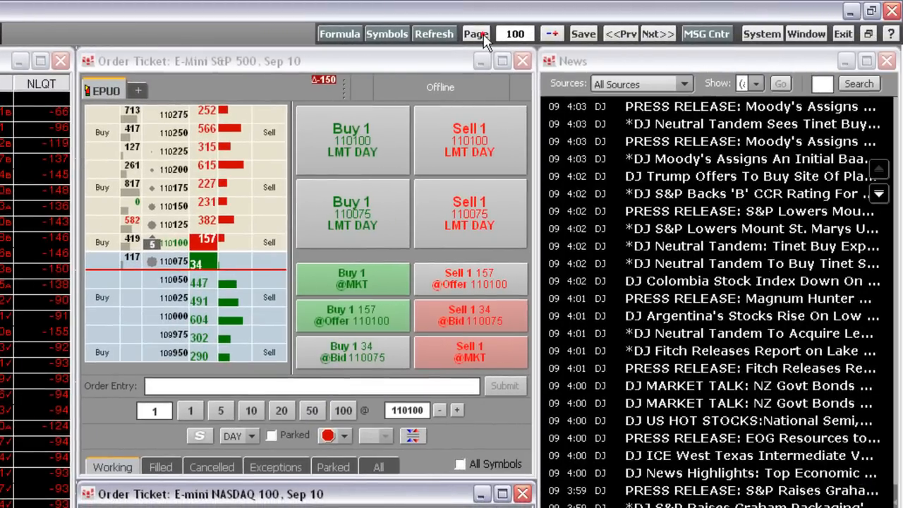
pyautogui.click(476, 33)
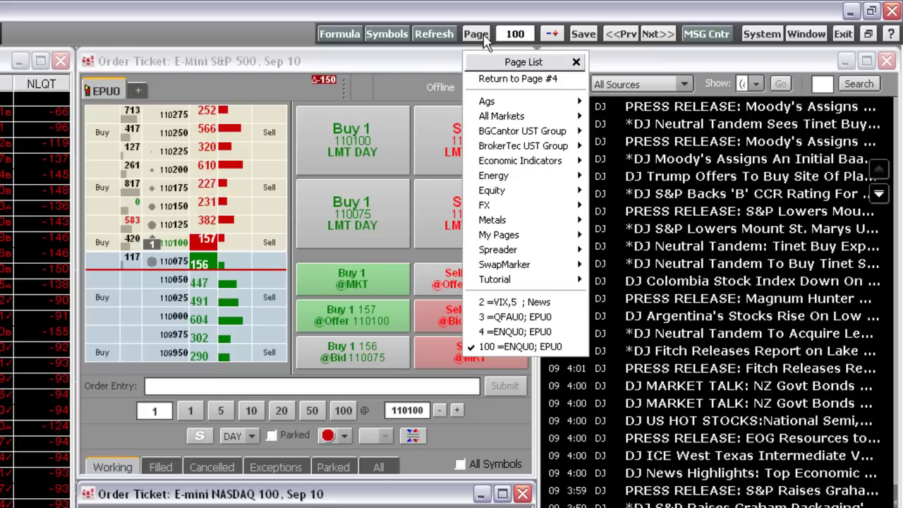
pyautogui.moveTo(516, 331)
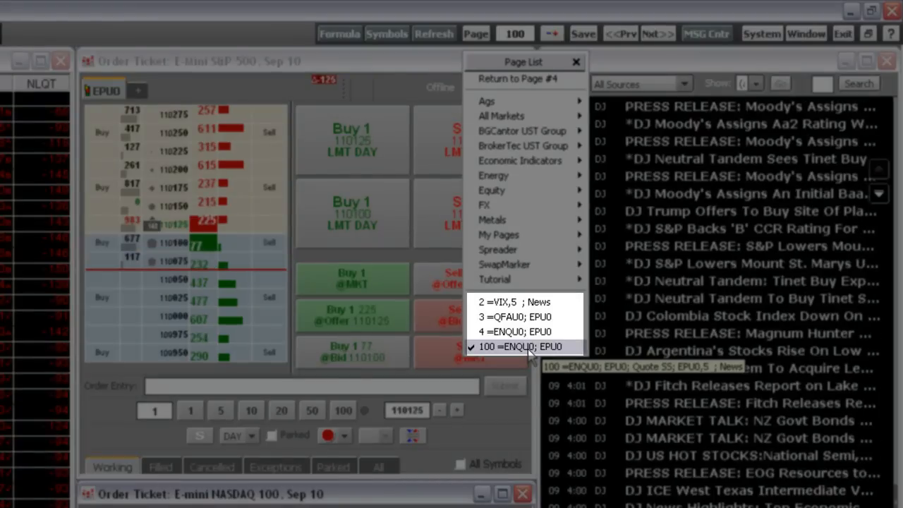
pyautogui.click(530, 346)
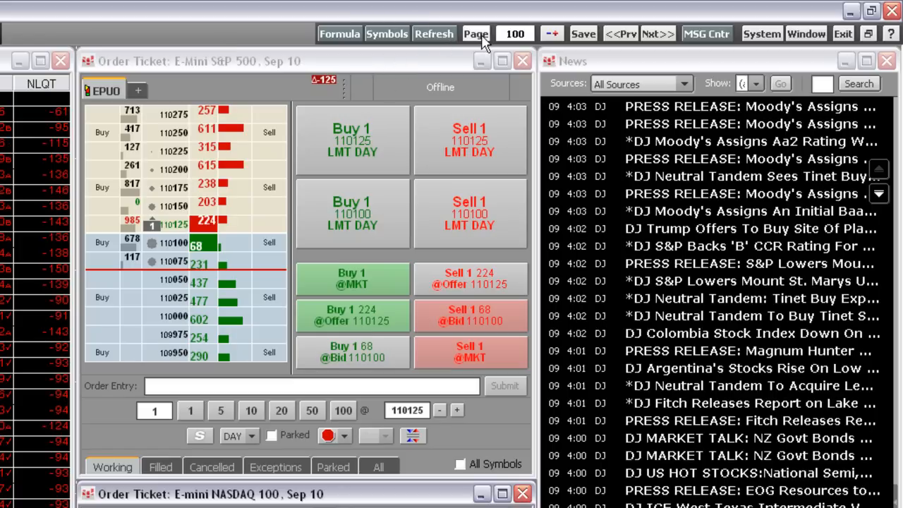
pyautogui.click(475, 33)
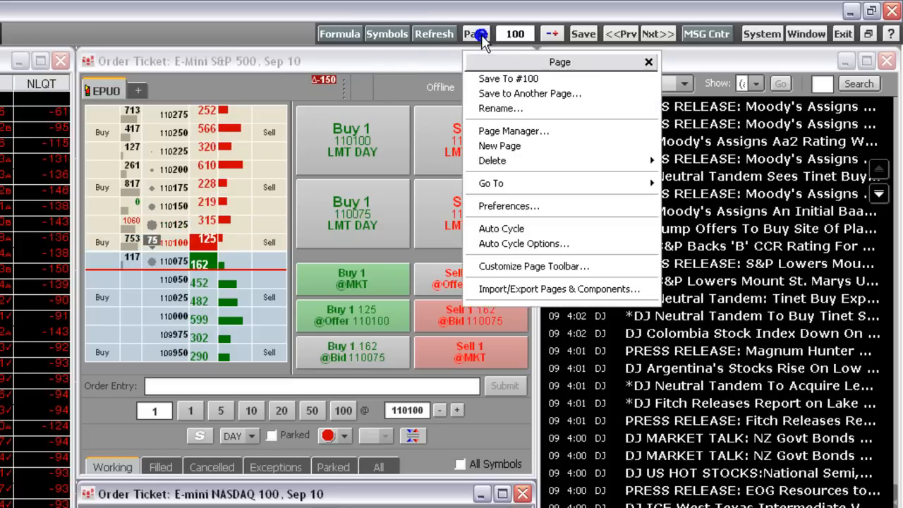
pyautogui.moveTo(508, 206)
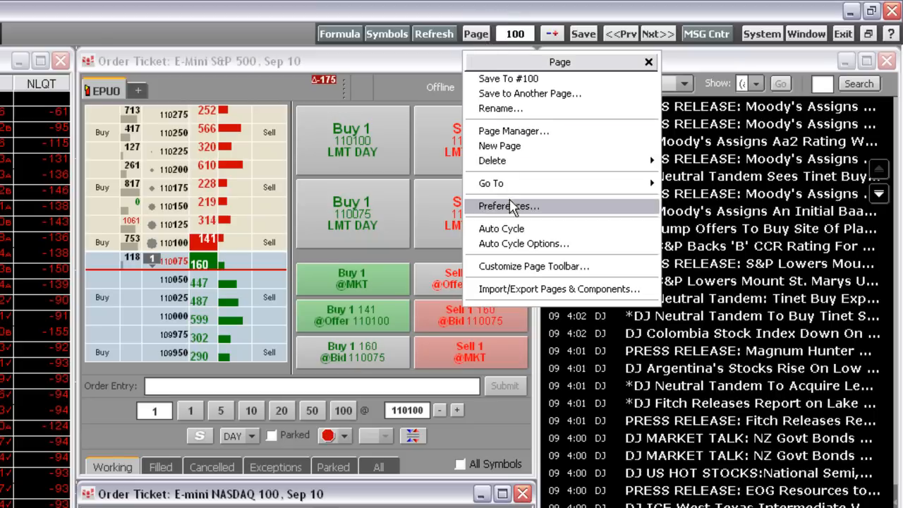
# Step: Set the Page Changes preference to Confirm and apply it
pyautogui.click(507, 206)
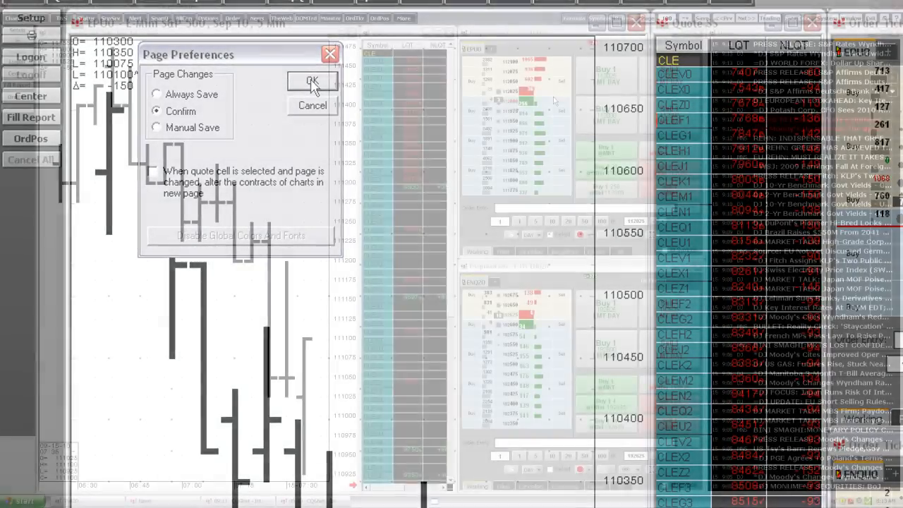
pyautogui.click(311, 79)
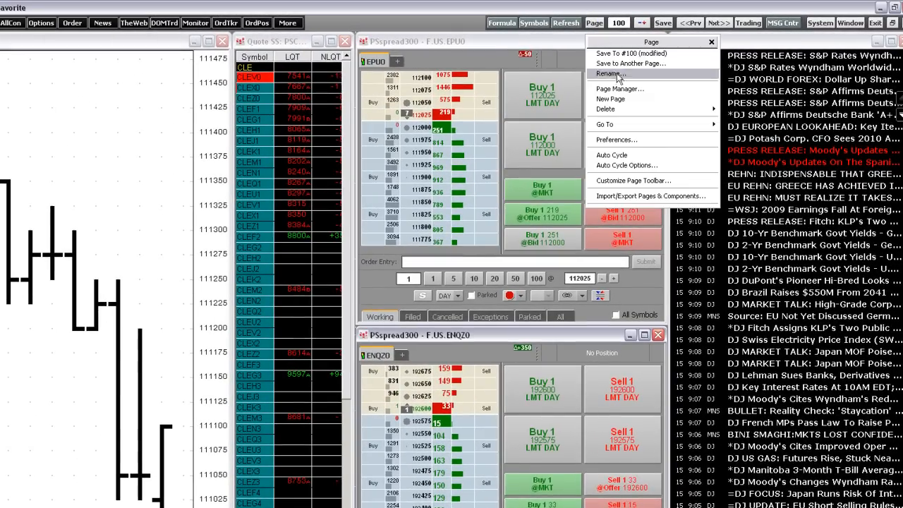
# Step: In Page Manager, sort pages by Group and start renaming page 4
pyautogui.click(622, 88)
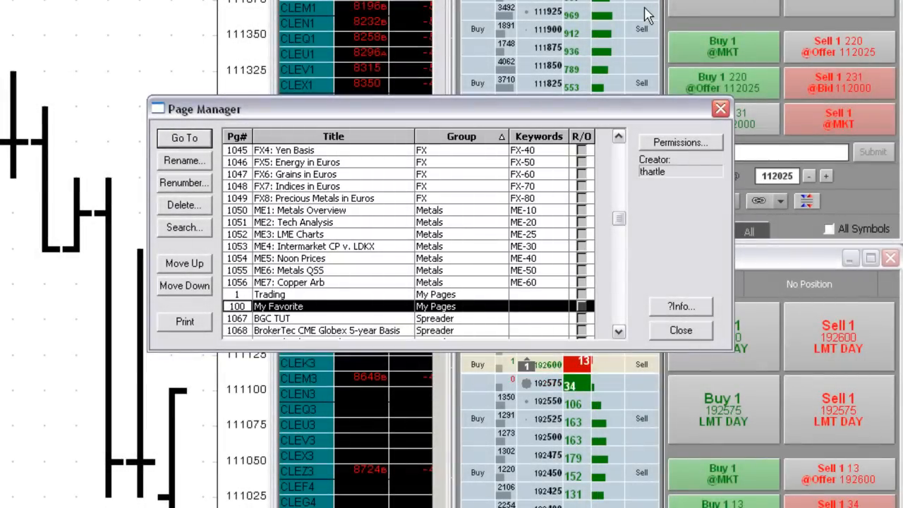
pyautogui.click(468, 137)
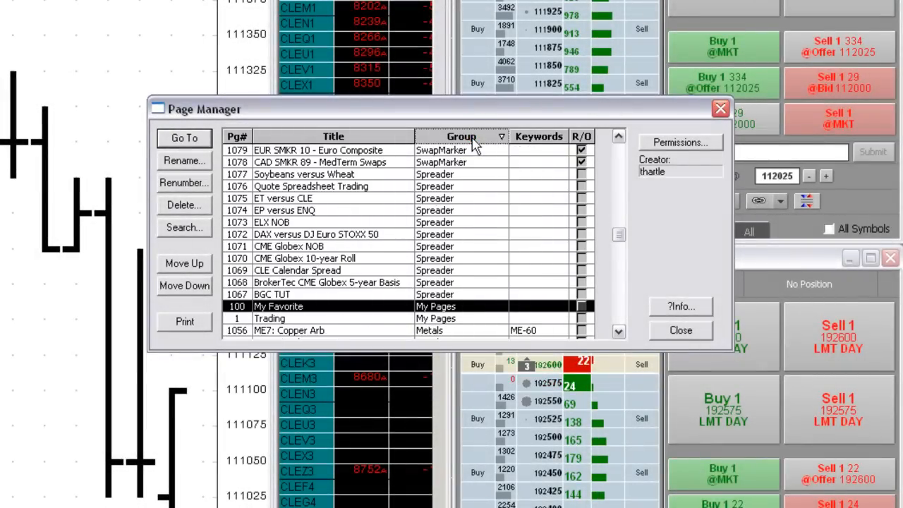
pyautogui.click(463, 136)
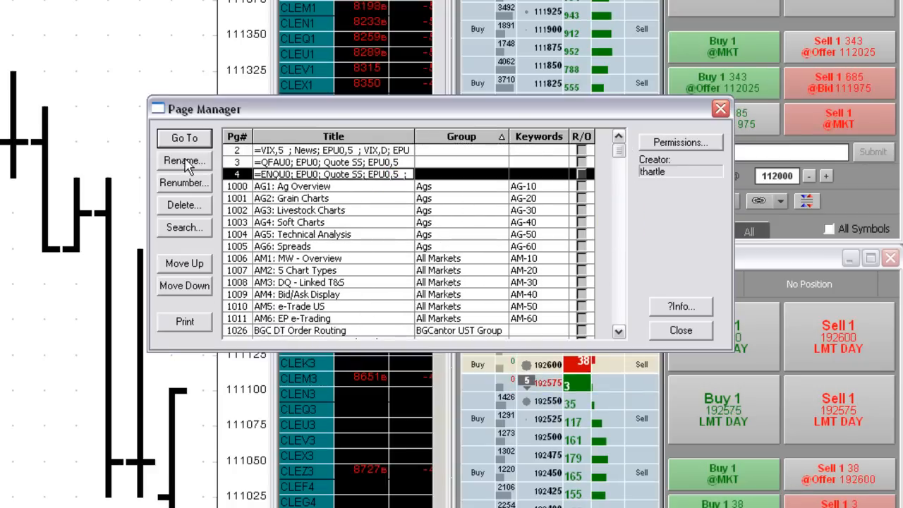
pyautogui.click(184, 159)
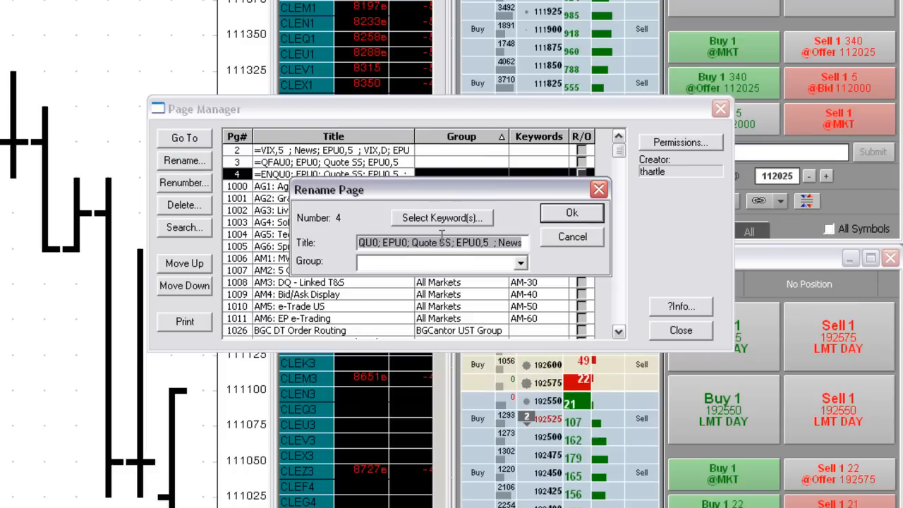
# Step: Title page 4 'Globex Indices' and assign it to the My Pages group
pyautogui.write('Globex Indices')
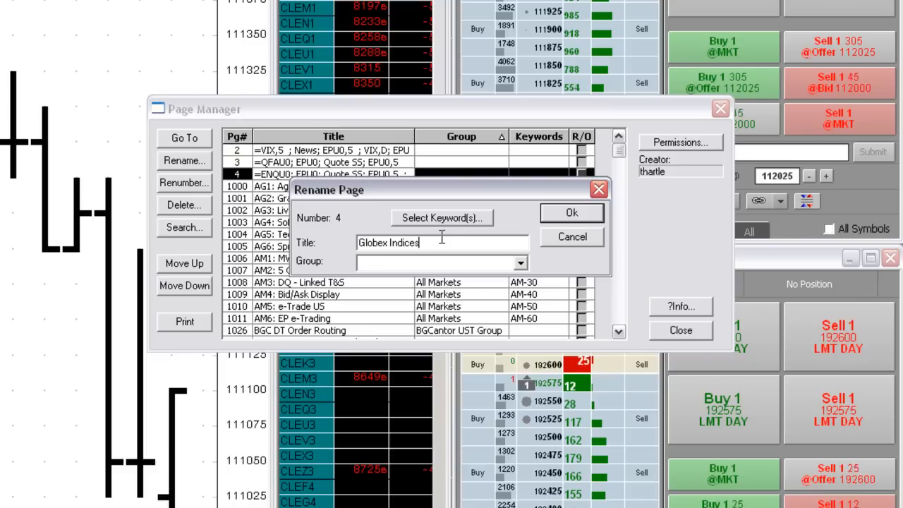
pyautogui.click(520, 262)
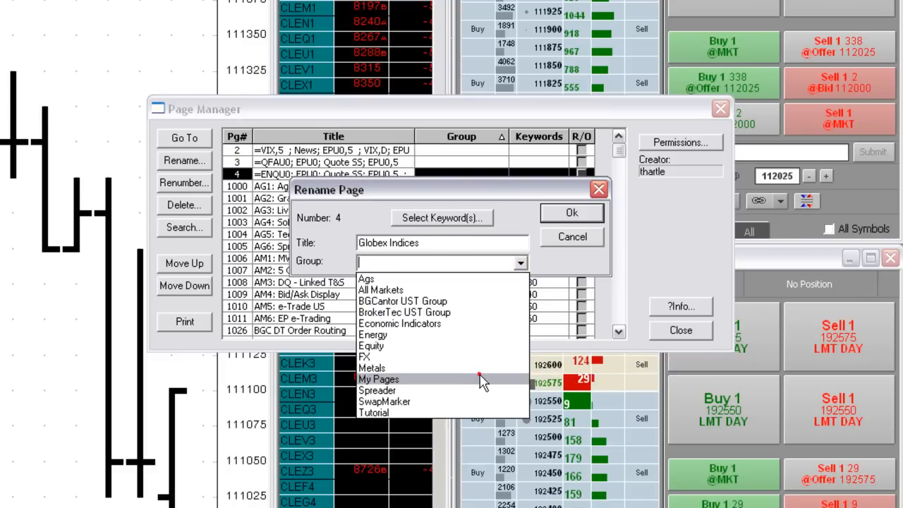
pyautogui.click(571, 212)
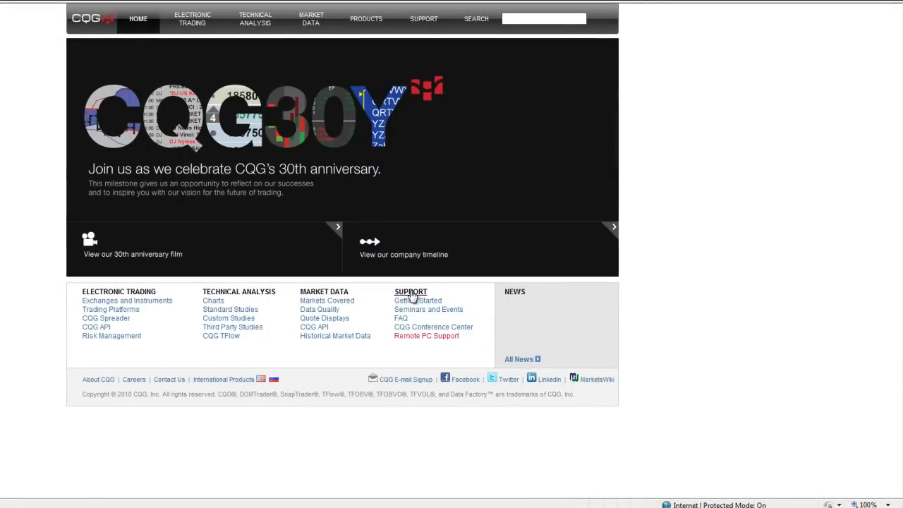
# Step: Open SUPPORT on cqg.com, then the CQG User Guides
pyautogui.click(409, 292)
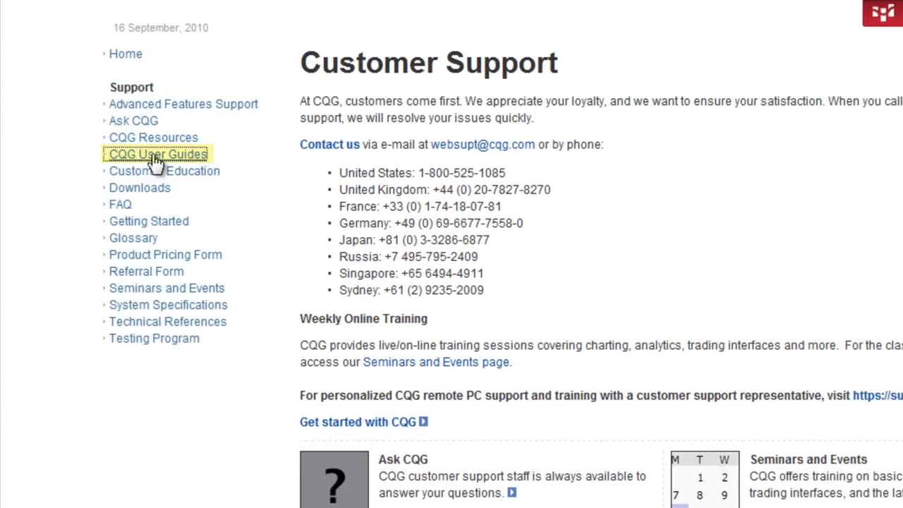
pyautogui.click(157, 154)
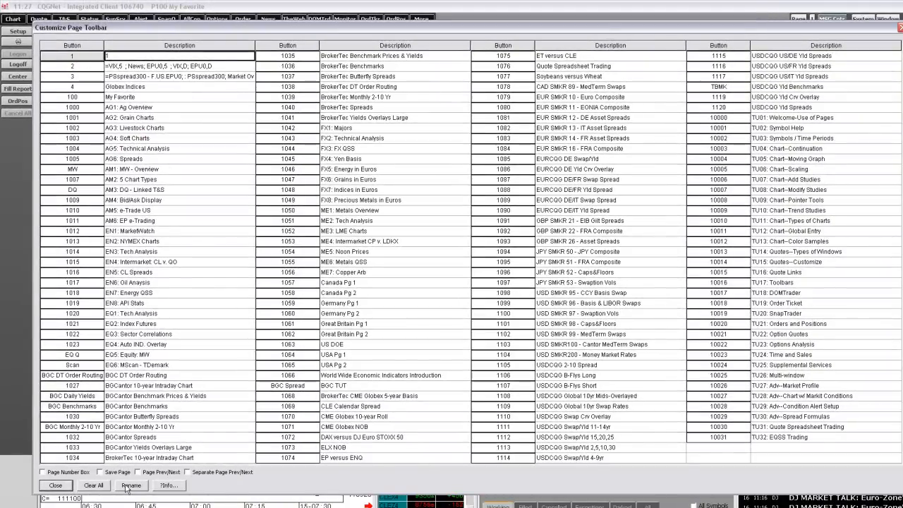
# Step: Rename page 1's button and page name to 'Trading'
pyautogui.click(129, 486)
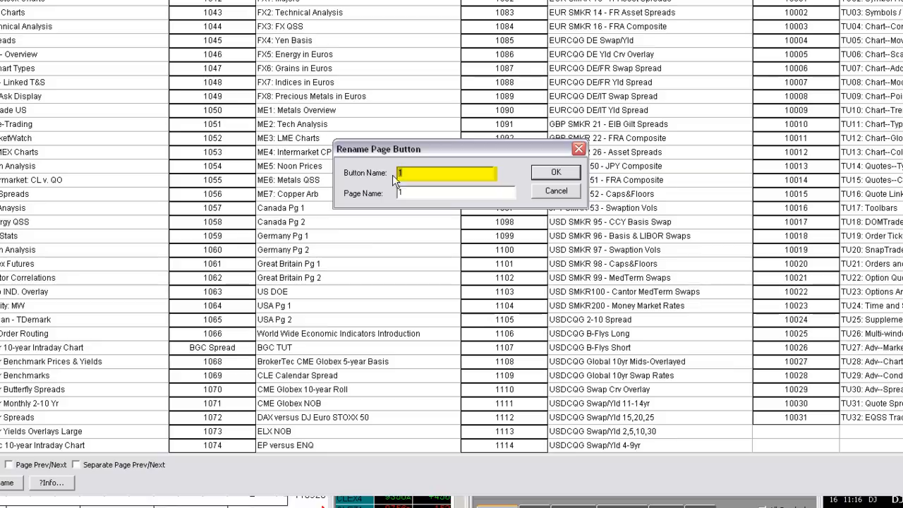
pyautogui.write('Trading')
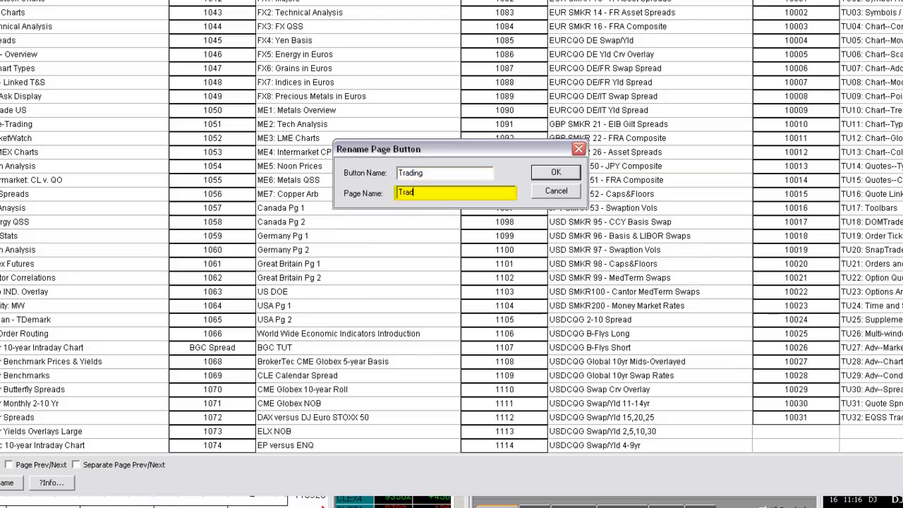
pyautogui.write('rading')
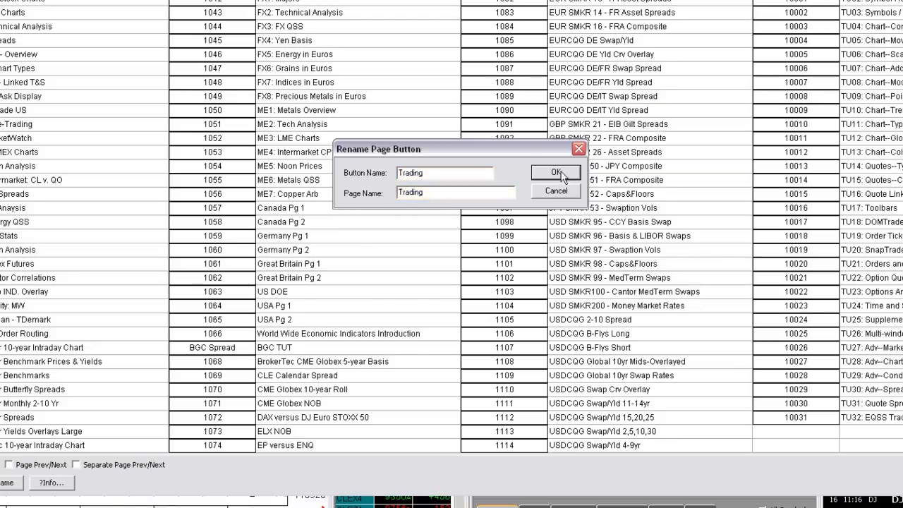
pyautogui.click(555, 173)
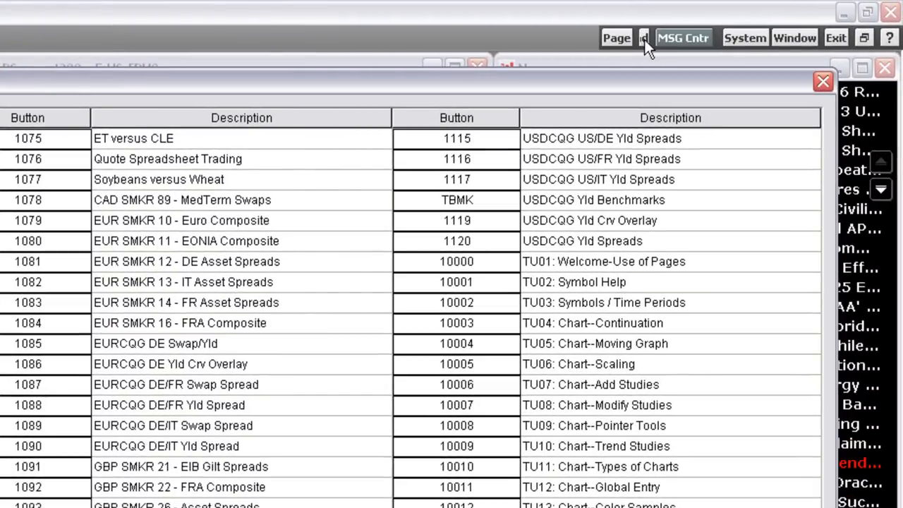
pyautogui.moveTo(570, 44)
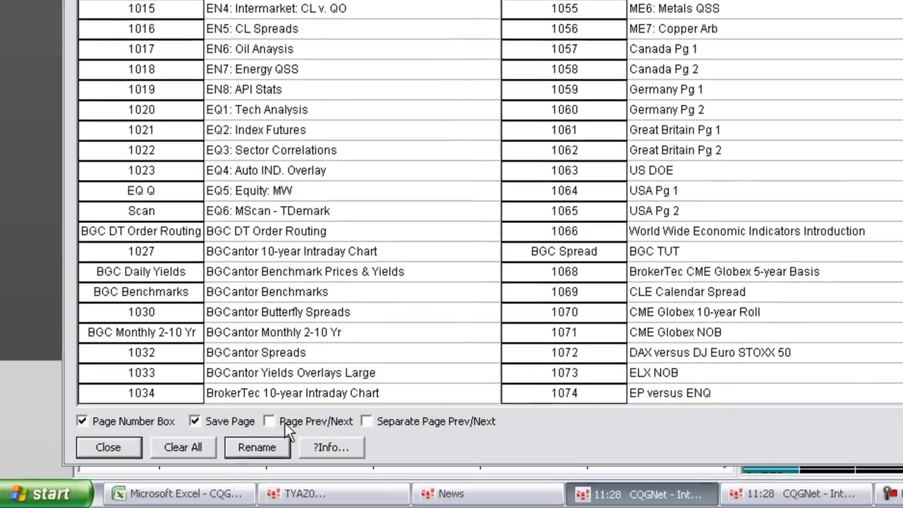
# Step: Add Page Prev/Next buttons to the page toolbar, shown as separate previous and next buttons
pyautogui.click(269, 422)
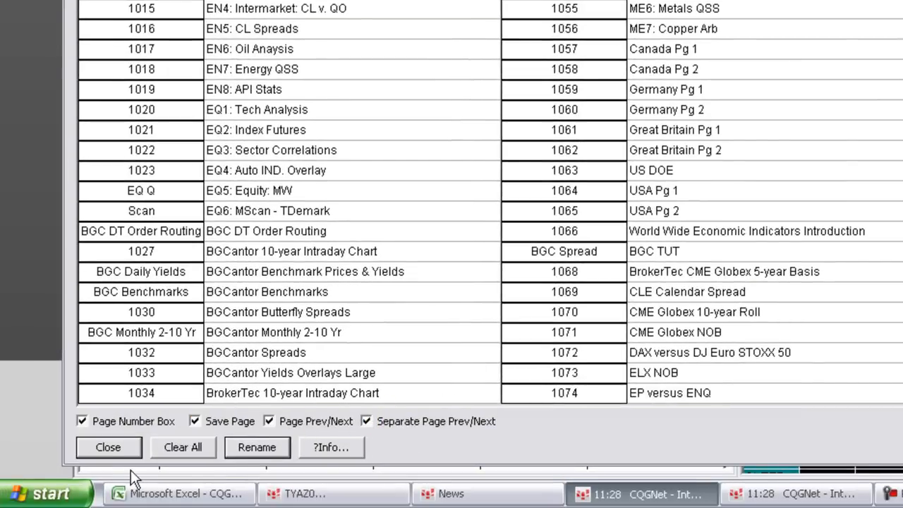
pyautogui.click(108, 447)
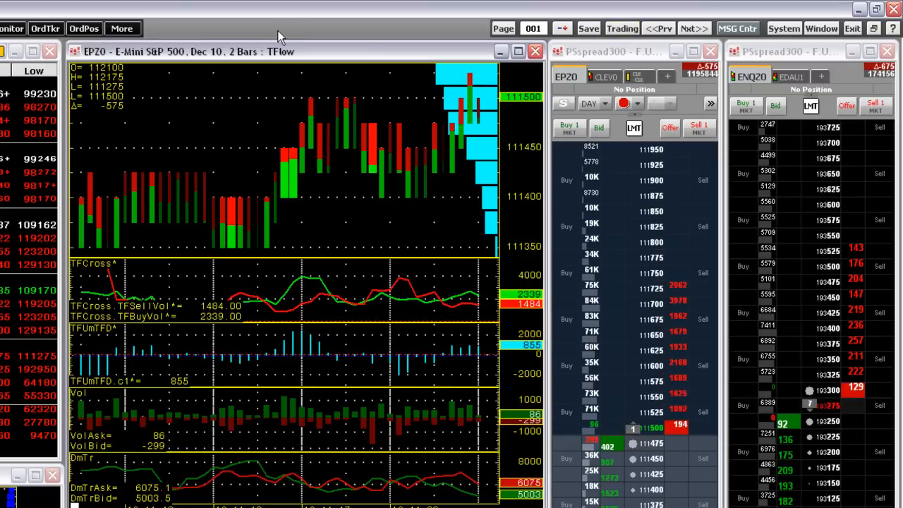
# Step: Pick page 100 'My Favorite' from My Pages in the Page List
pyautogui.click(504, 27)
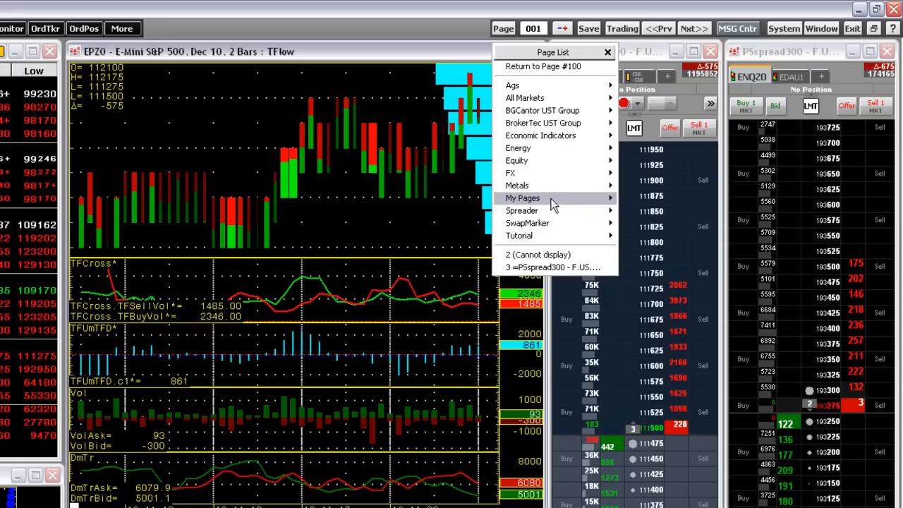
pyautogui.moveTo(522, 210)
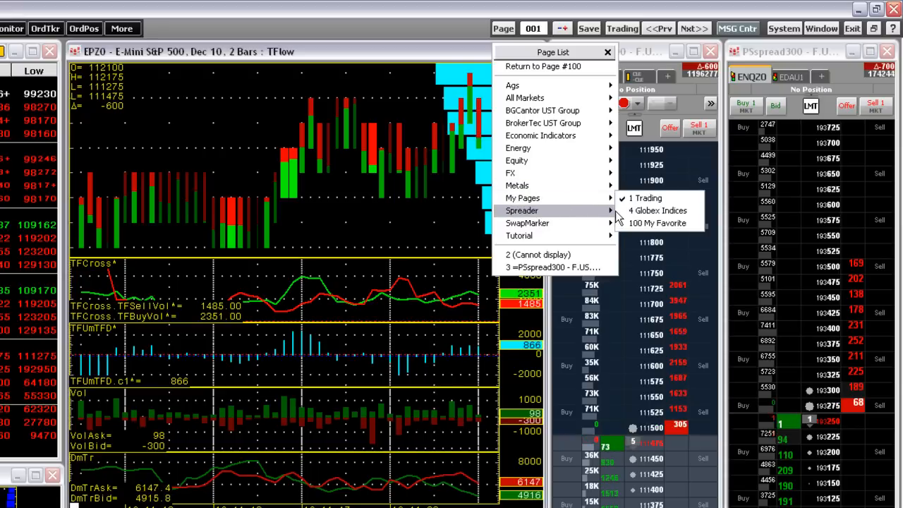
pyautogui.click(643, 211)
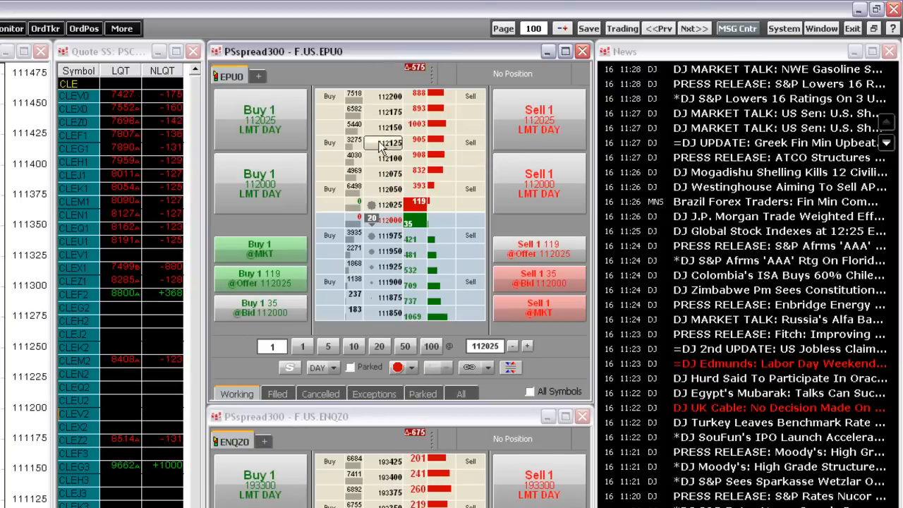
# Step: Use Go To > Return to Page #1 from the Page menu
pyautogui.click(502, 28)
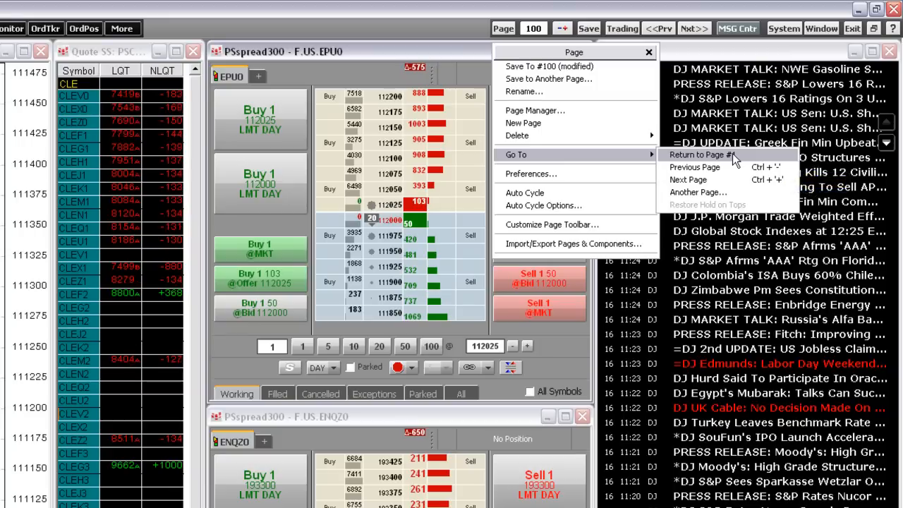
pyautogui.click(703, 156)
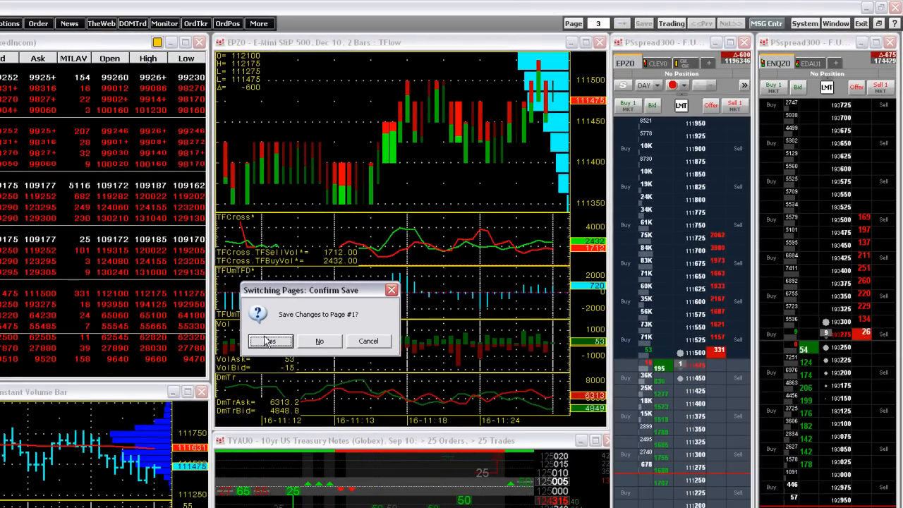
# Step: Confirm Yes to save page 1 changes when switching pages
pyautogui.click(269, 341)
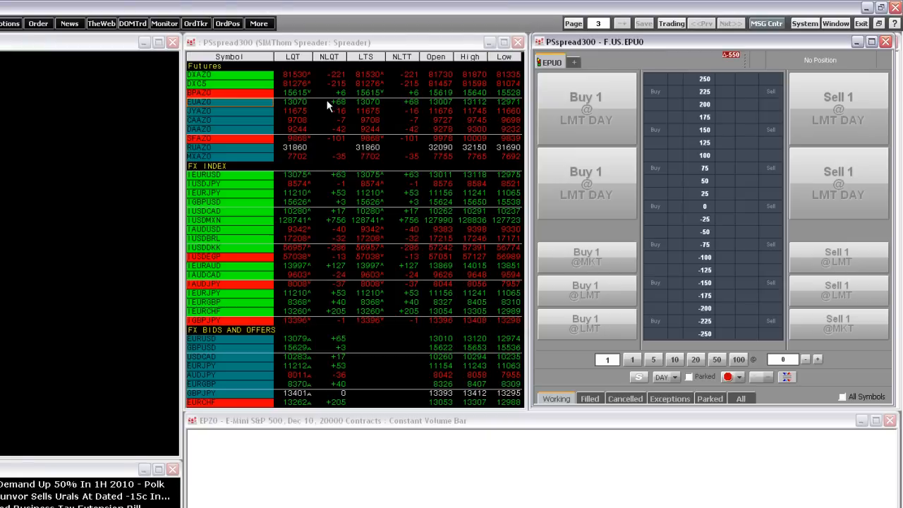